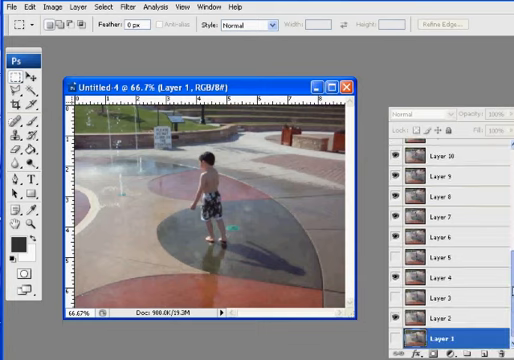
- Scroll the layer stack so another photo of the boy comes into view
scroll(down, 3)
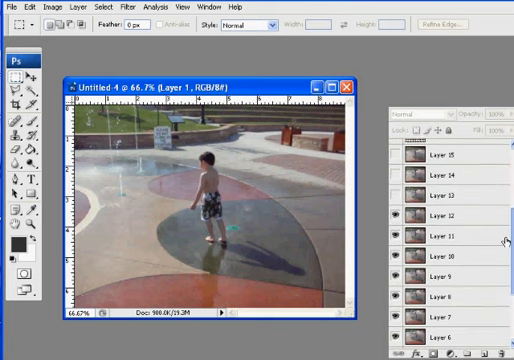
scroll(down, 3)
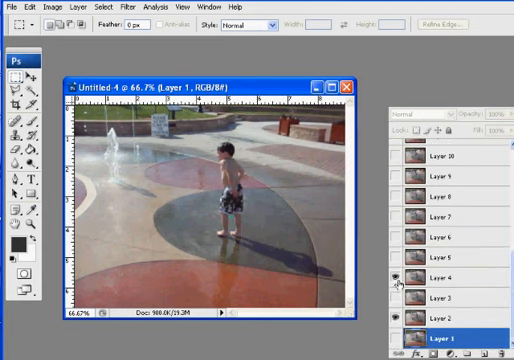
click(392, 284)
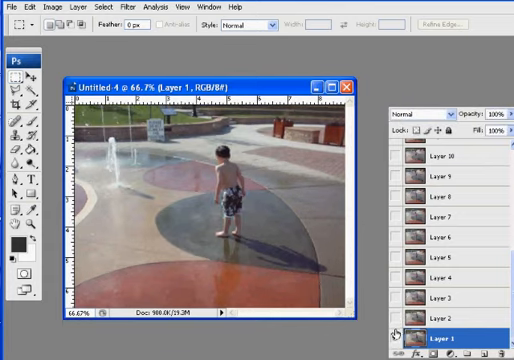
mouse_move(398, 332)
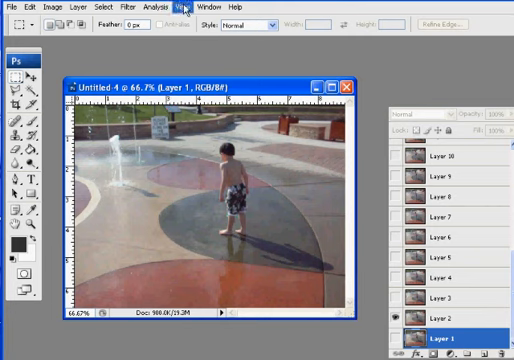
- Make Layer 2 visible so its photo of the boy shows on the canvas
click(182, 8)
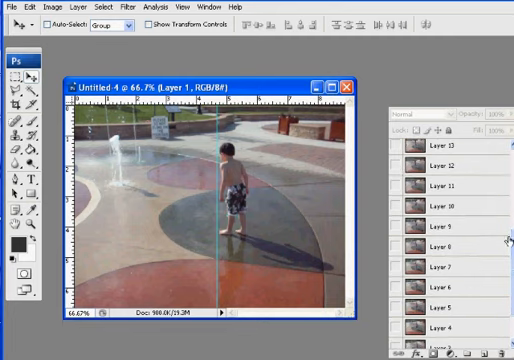
click(440, 164)
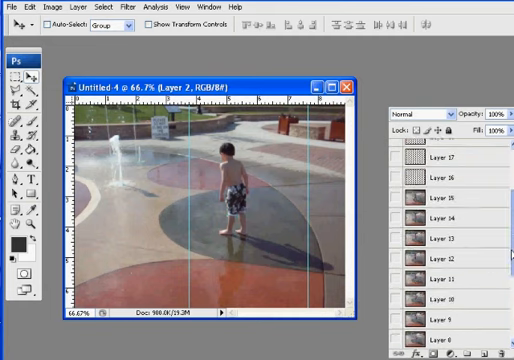
scroll(down, 3)
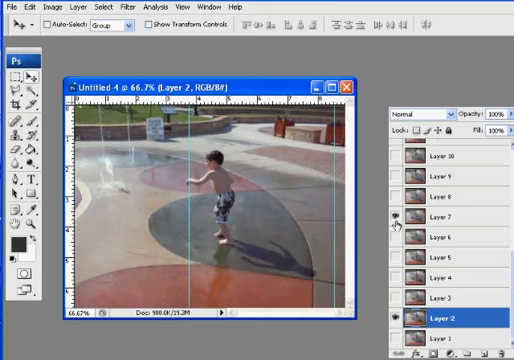
click(390, 222)
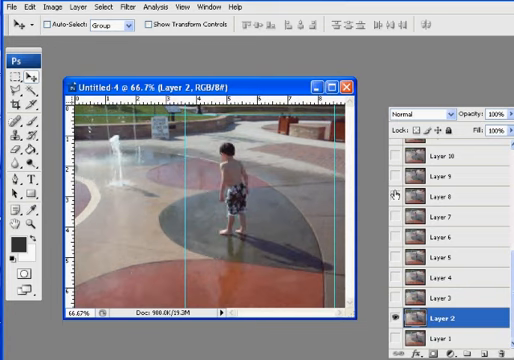
mouse_move(400, 192)
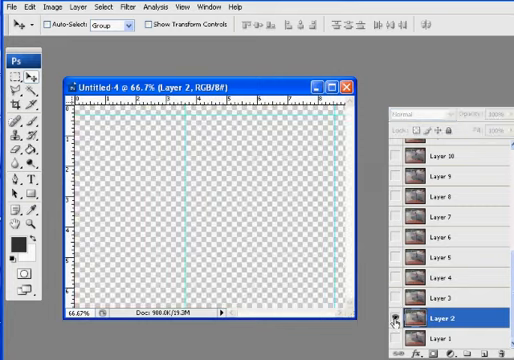
click(390, 304)
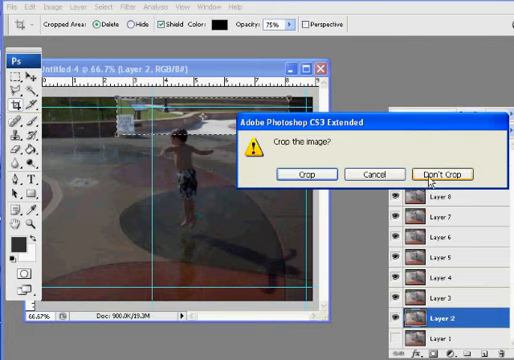
- Confirm the crop to the marked area around the boy
click(464, 172)
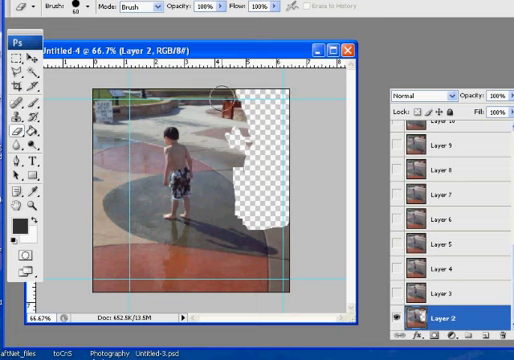
- Erase the splash-pad surroundings and ground to the left of and around the boy on Layer 2
drag(230, 100, 84, 156)
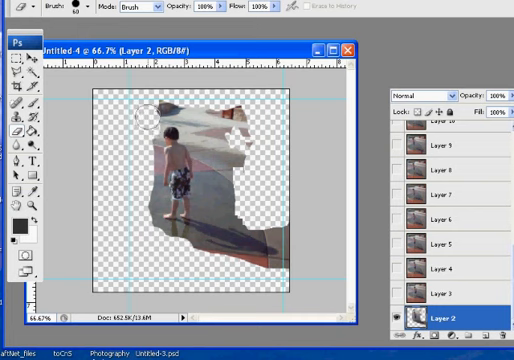
drag(150, 120, 250, 136)
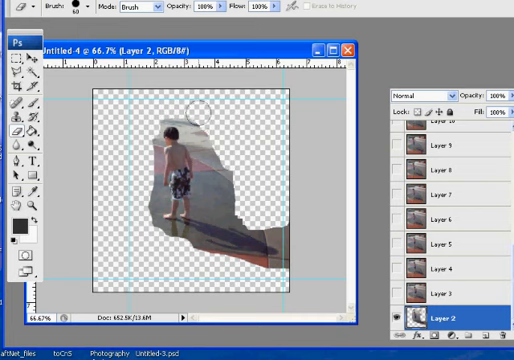
drag(196, 114, 248, 204)
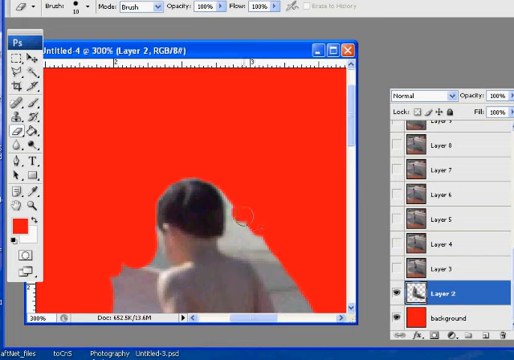
- Zoom in and erase the leftover backdrop beside the boy's legs so red shows through
scroll(down, 3)
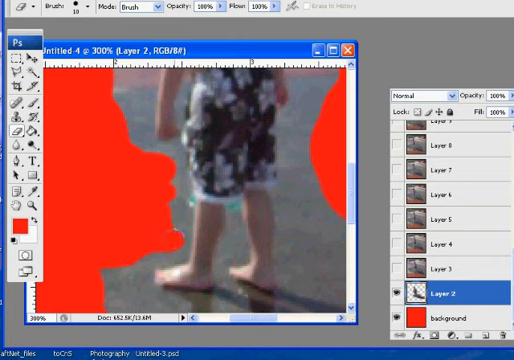
drag(136, 150, 170, 240)
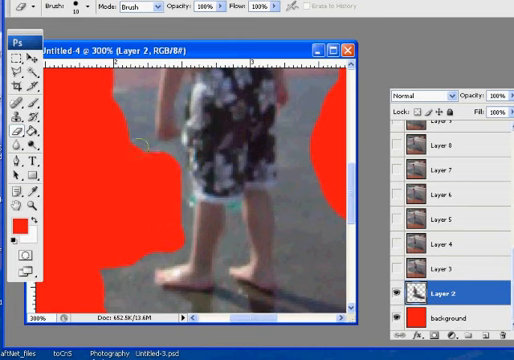